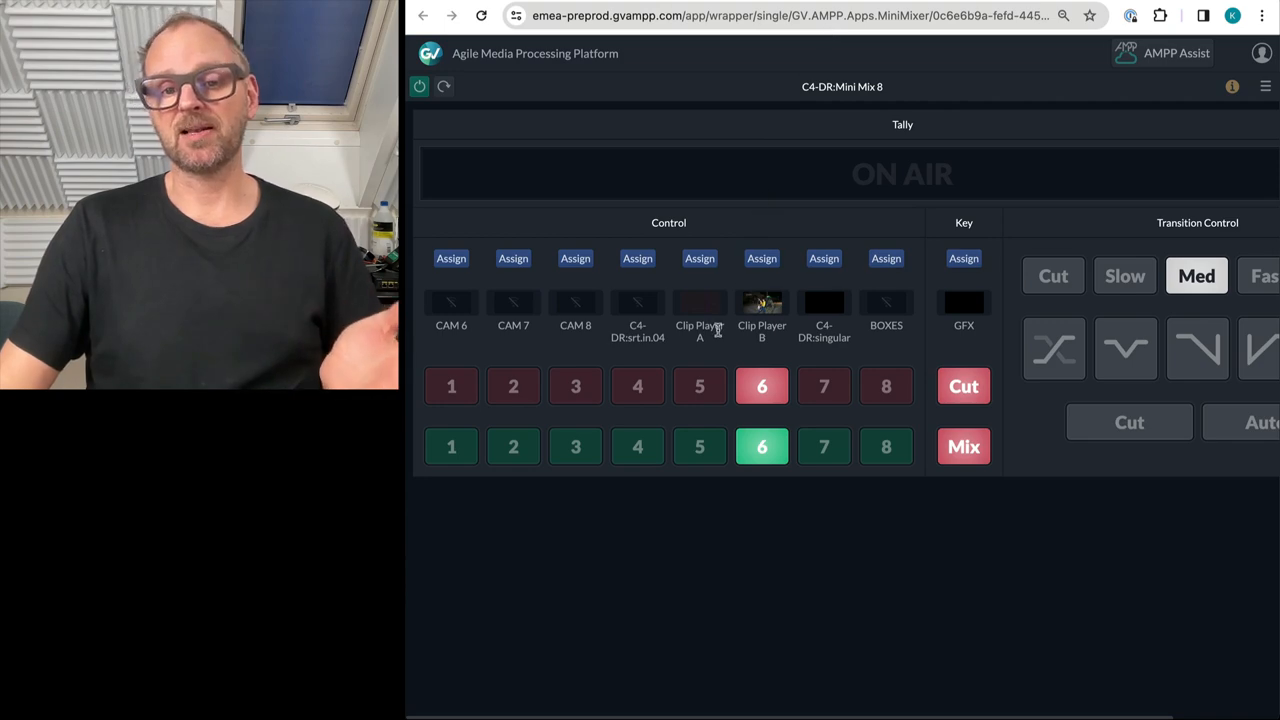
{"action": "mouse_move", "coordinate": [668, 450]}
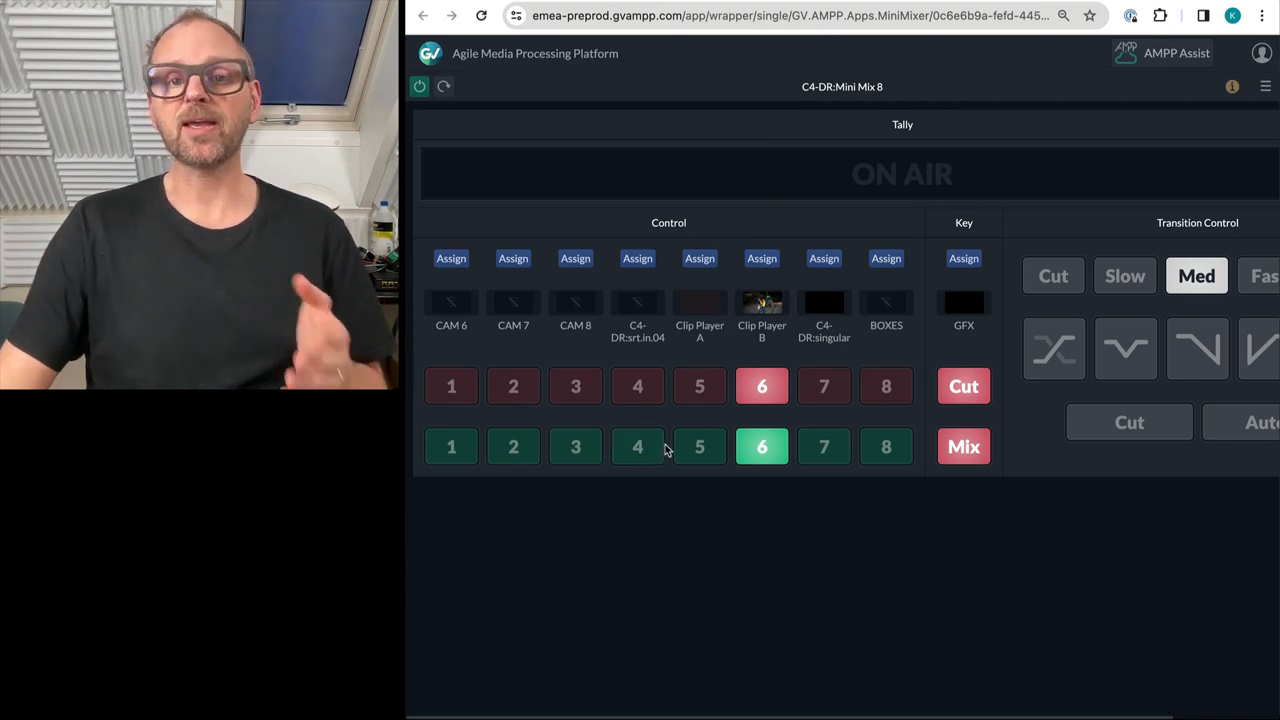
Put input 4 (C4-DR:srt.in.04) on preview, then go to the AMPP portal start page
{"action": "left_click", "coordinate": [450, 446]}
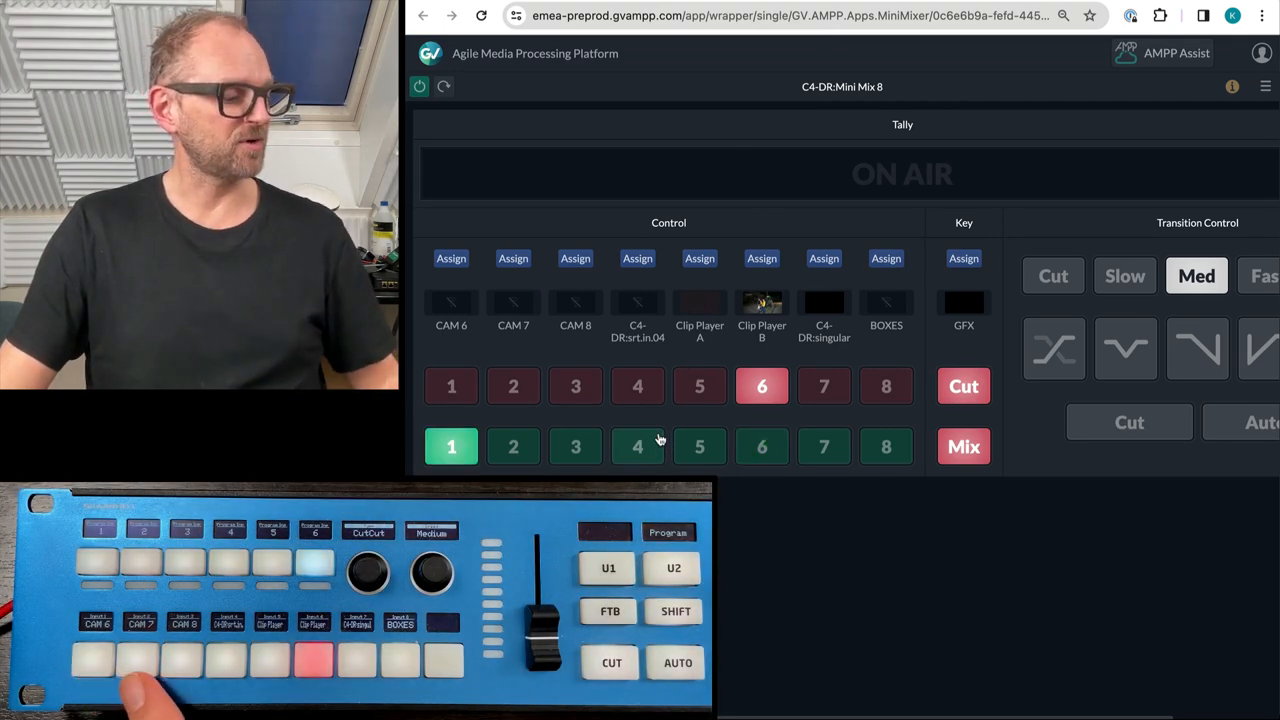
{"action": "left_click", "coordinate": [575, 446]}
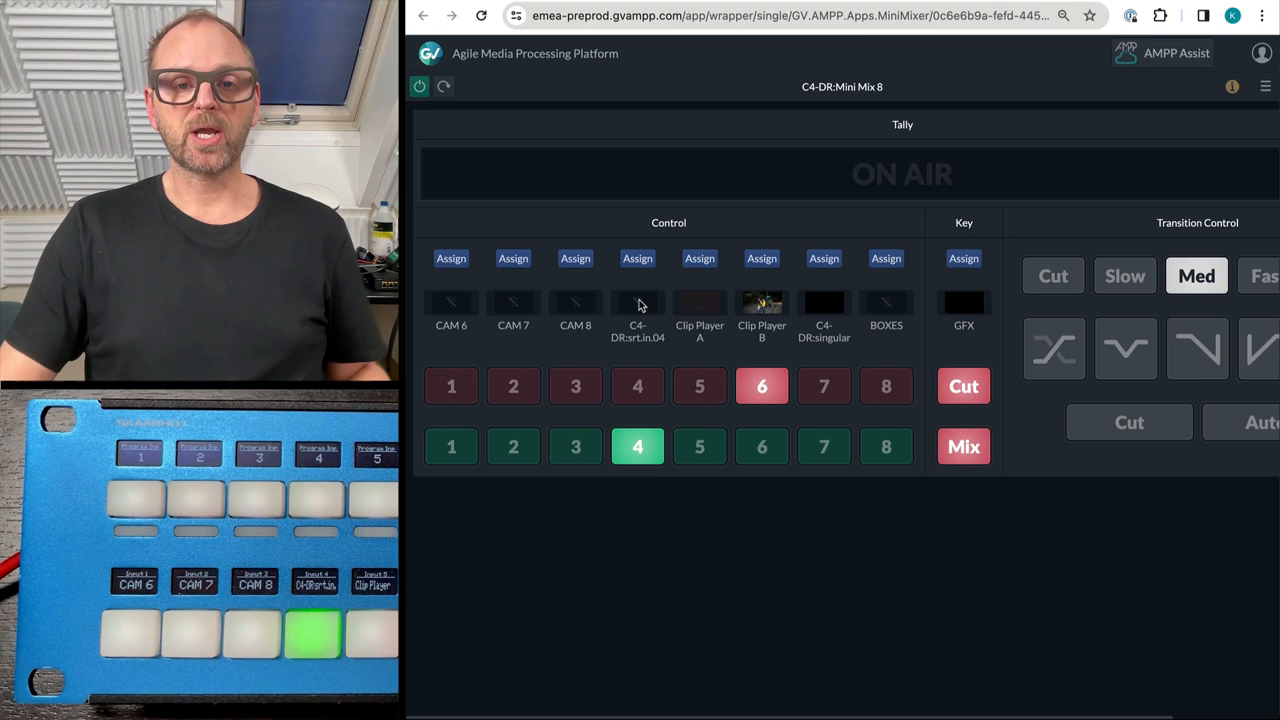
{"action": "left_click", "coordinate": [422, 15]}
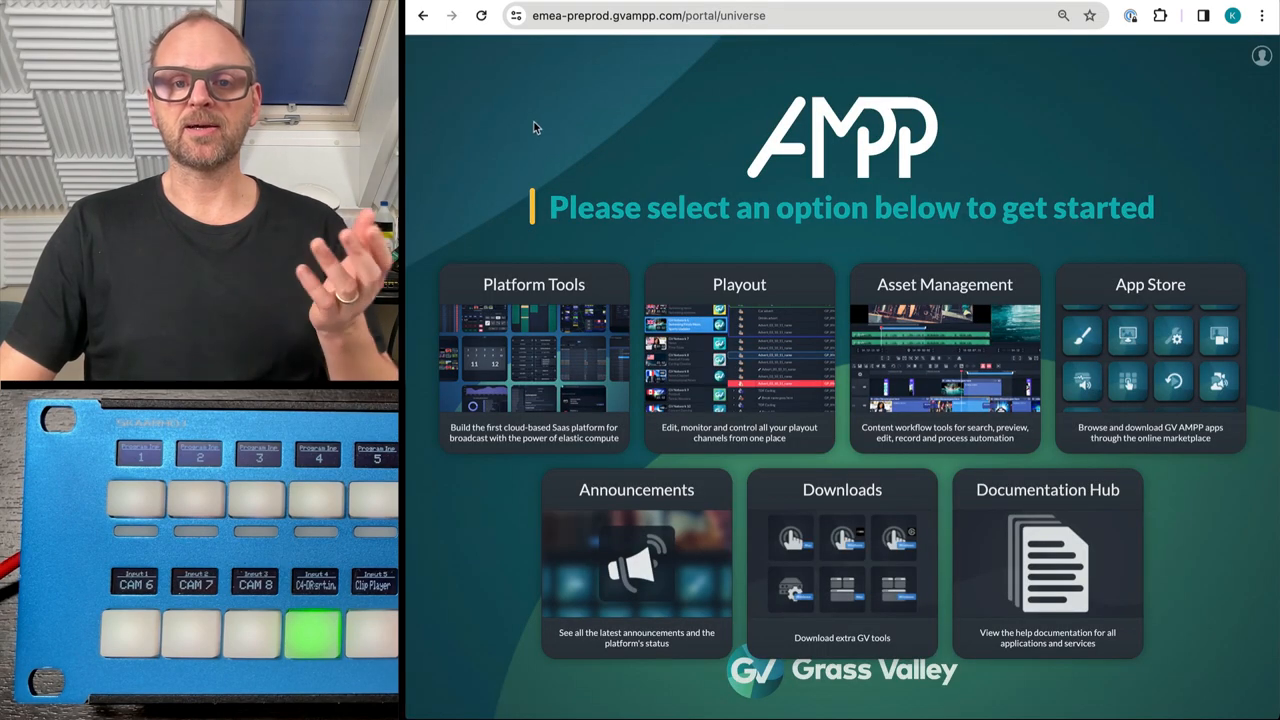
{"action": "mouse_move", "coordinate": [667, 100]}
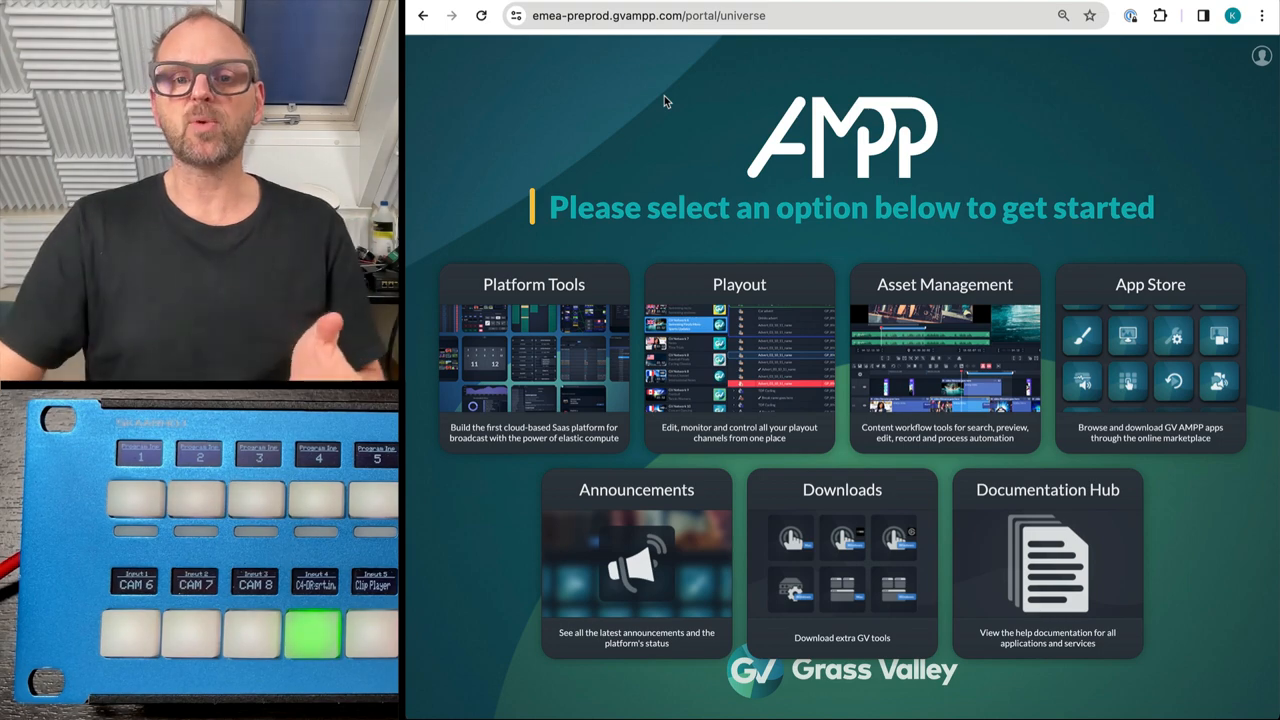
{"action": "left_click", "coordinate": [533, 355]}
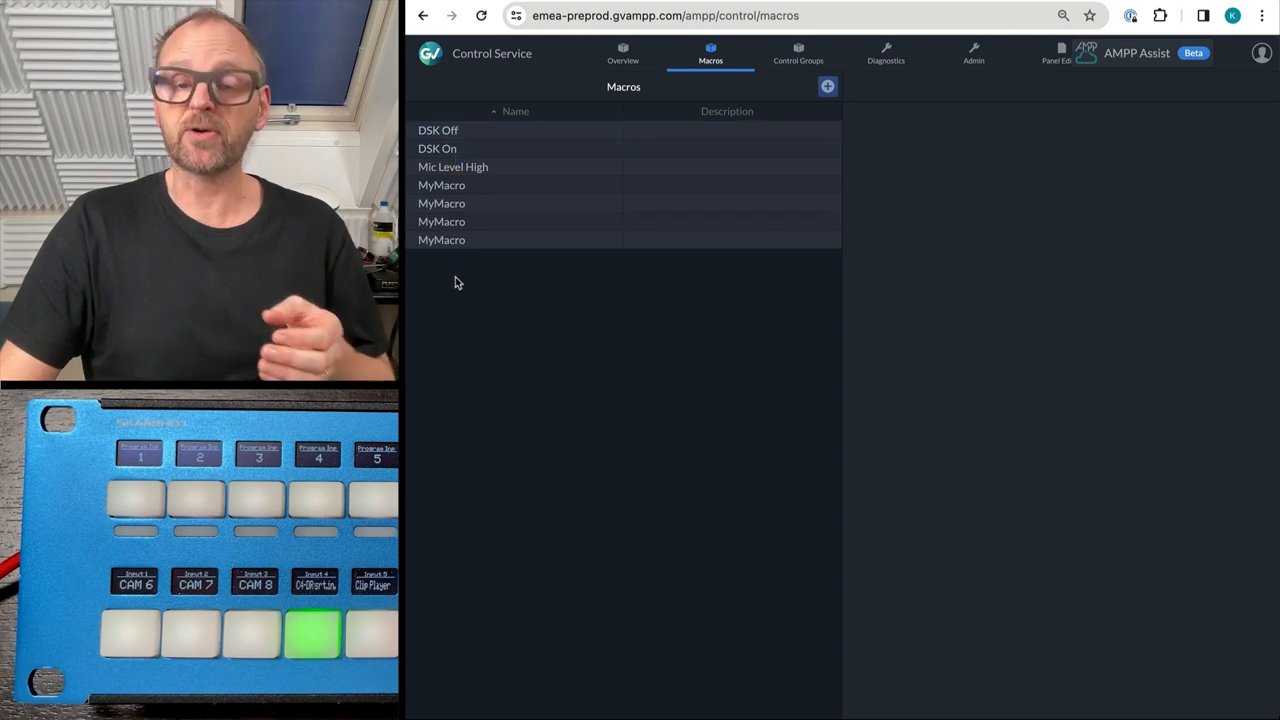
{"action": "left_click", "coordinate": [453, 167]}
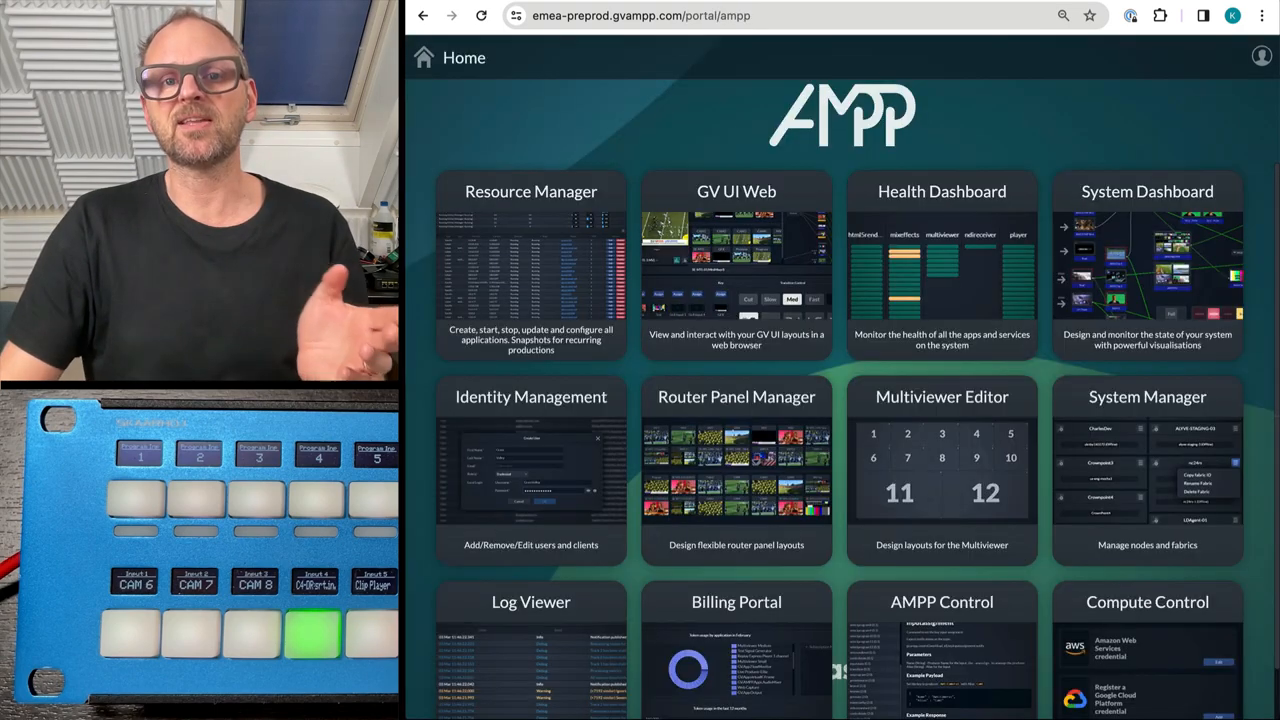
{"action": "mouse_move", "coordinate": [740, 15]}
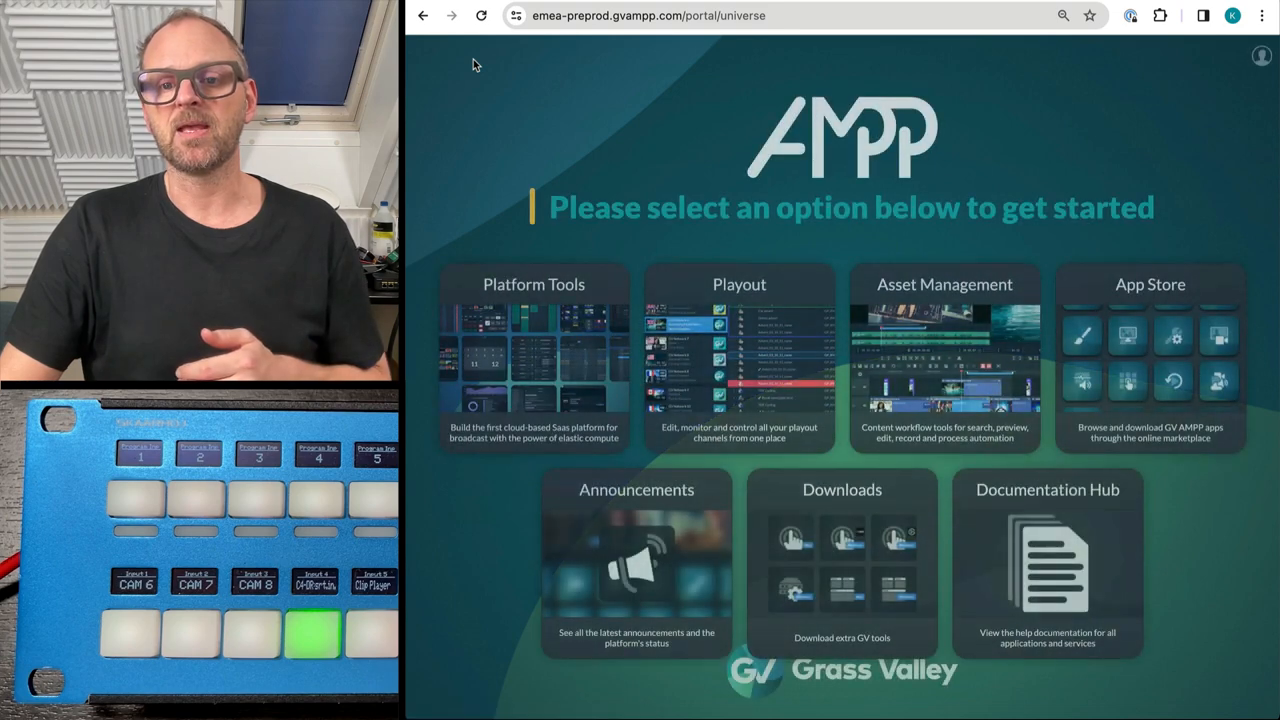
Open the App Store and page through Families to Audio Production and Production Switching
{"action": "left_click", "coordinate": [1150, 360]}
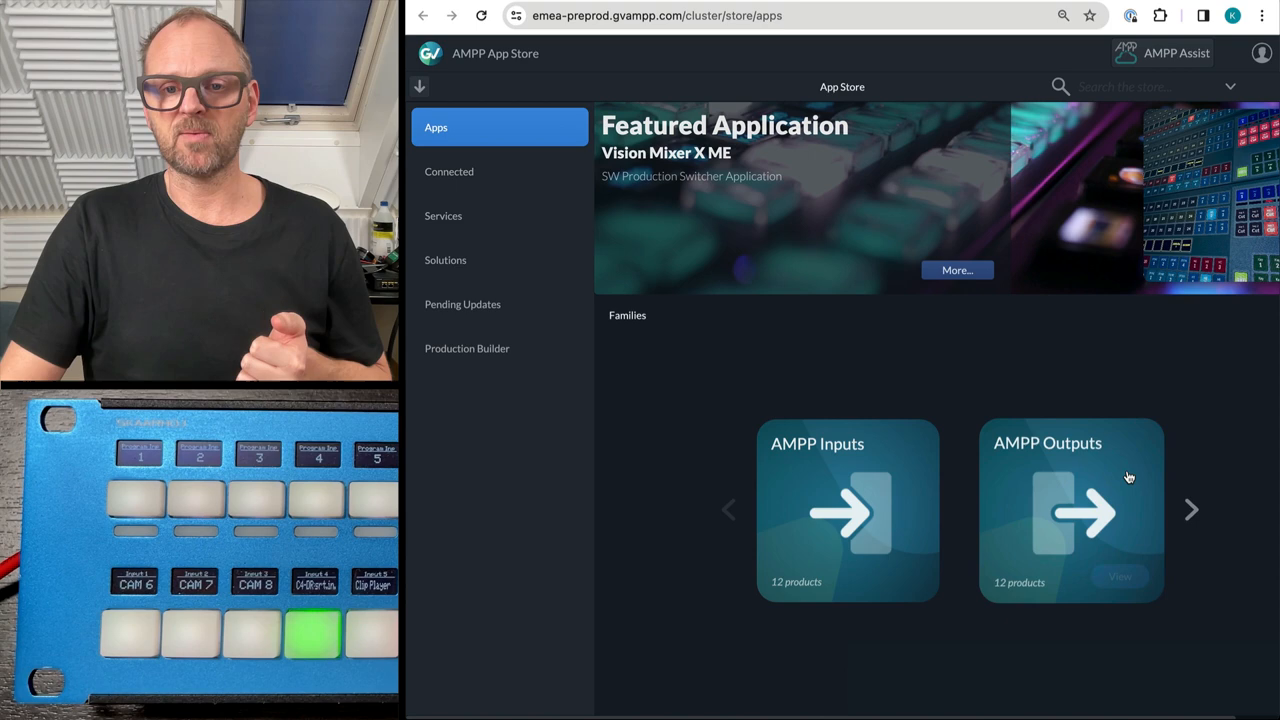
{"action": "left_click", "coordinate": [1191, 510]}
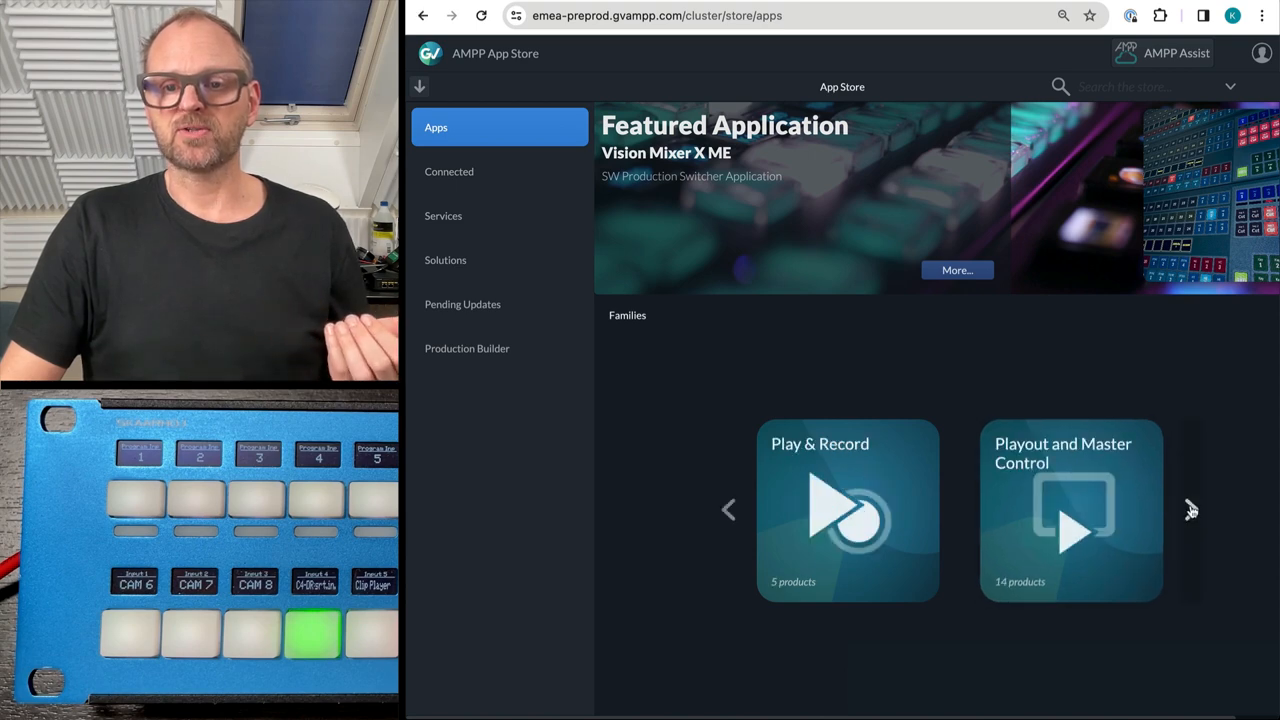
{"action": "left_click", "coordinate": [1190, 510]}
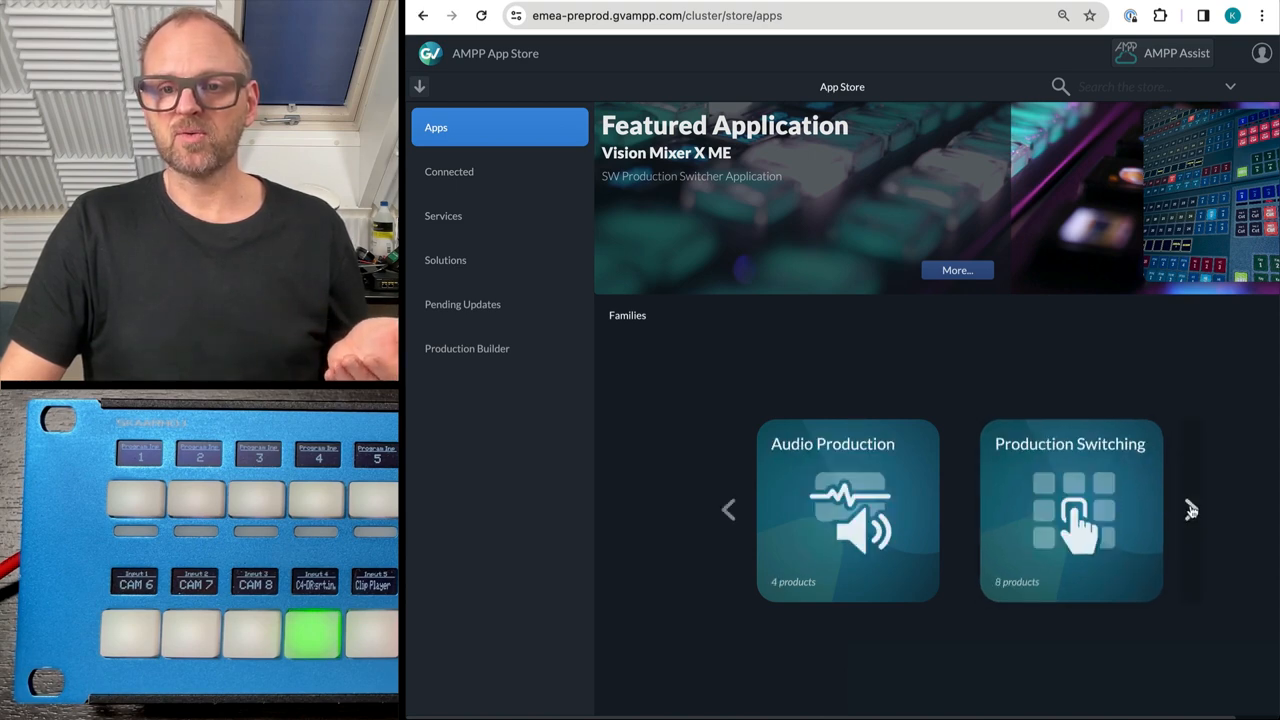
{"action": "left_click", "coordinate": [1069, 510]}
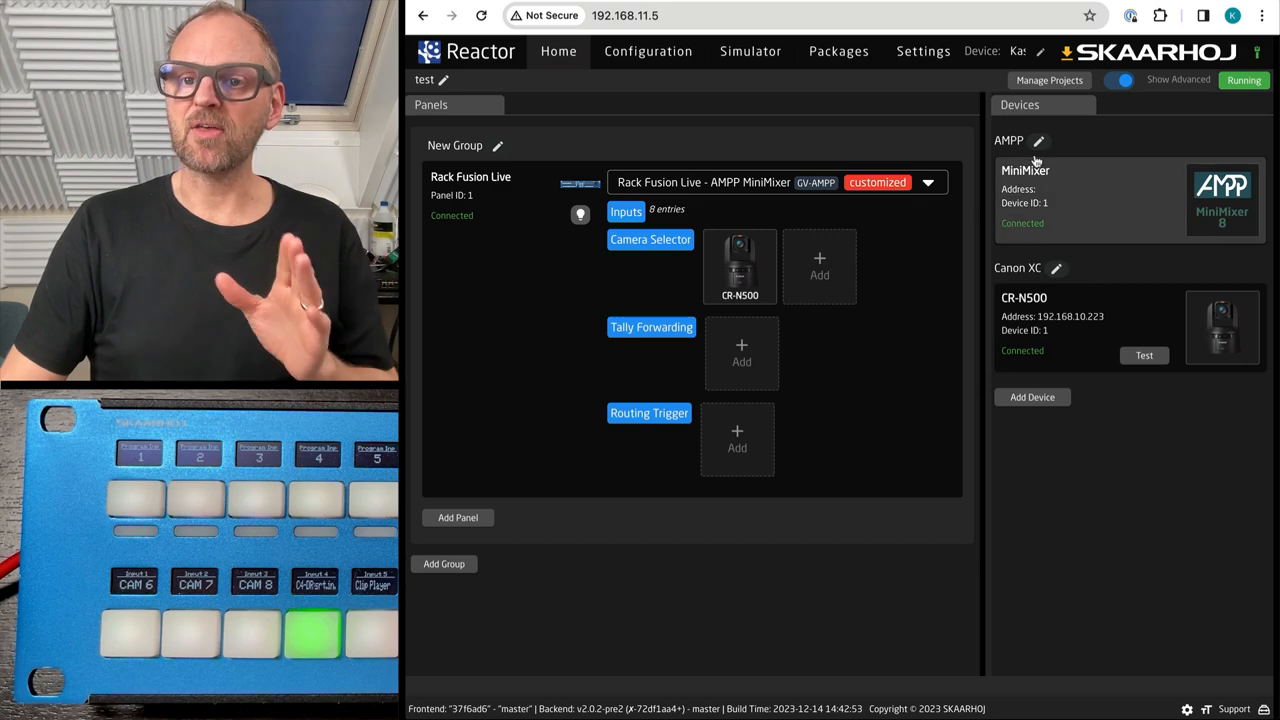
Add an AMPP Macros device with URL emea-preprod.gvampp.com, the API key, Device Id 2, and save
{"action": "left_click", "coordinate": [1032, 397]}
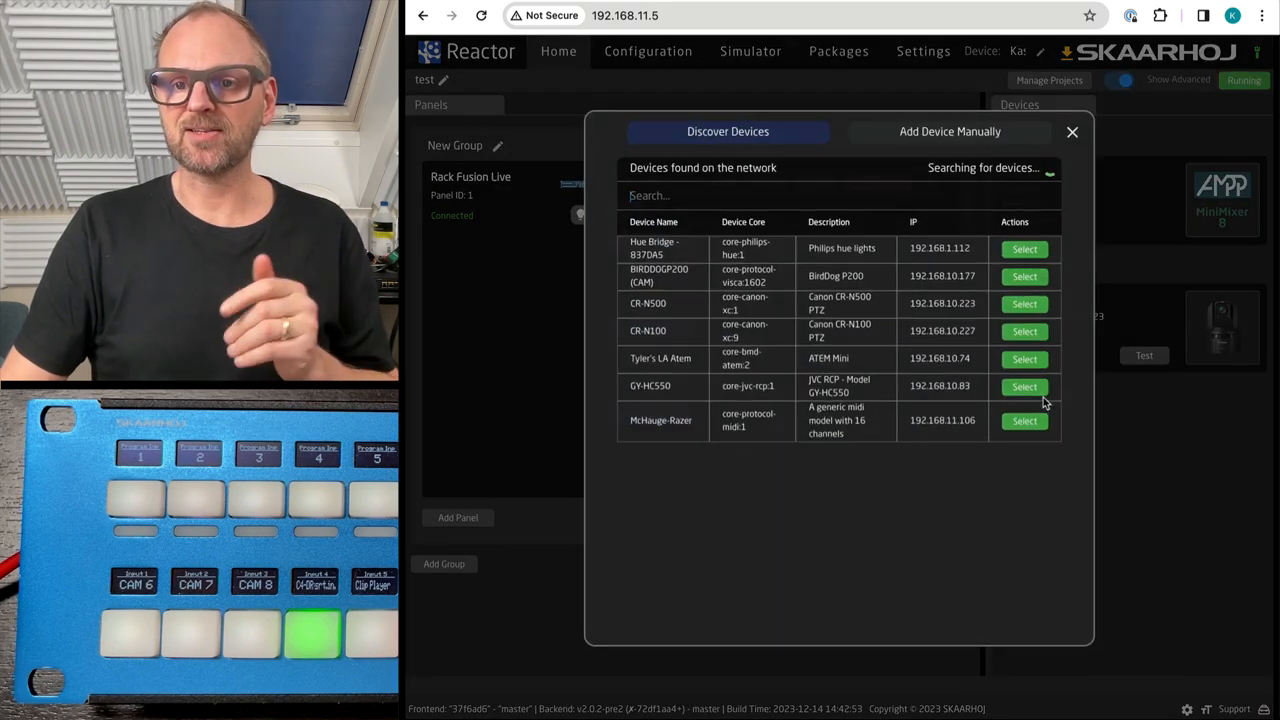
{"action": "left_click", "coordinate": [949, 131]}
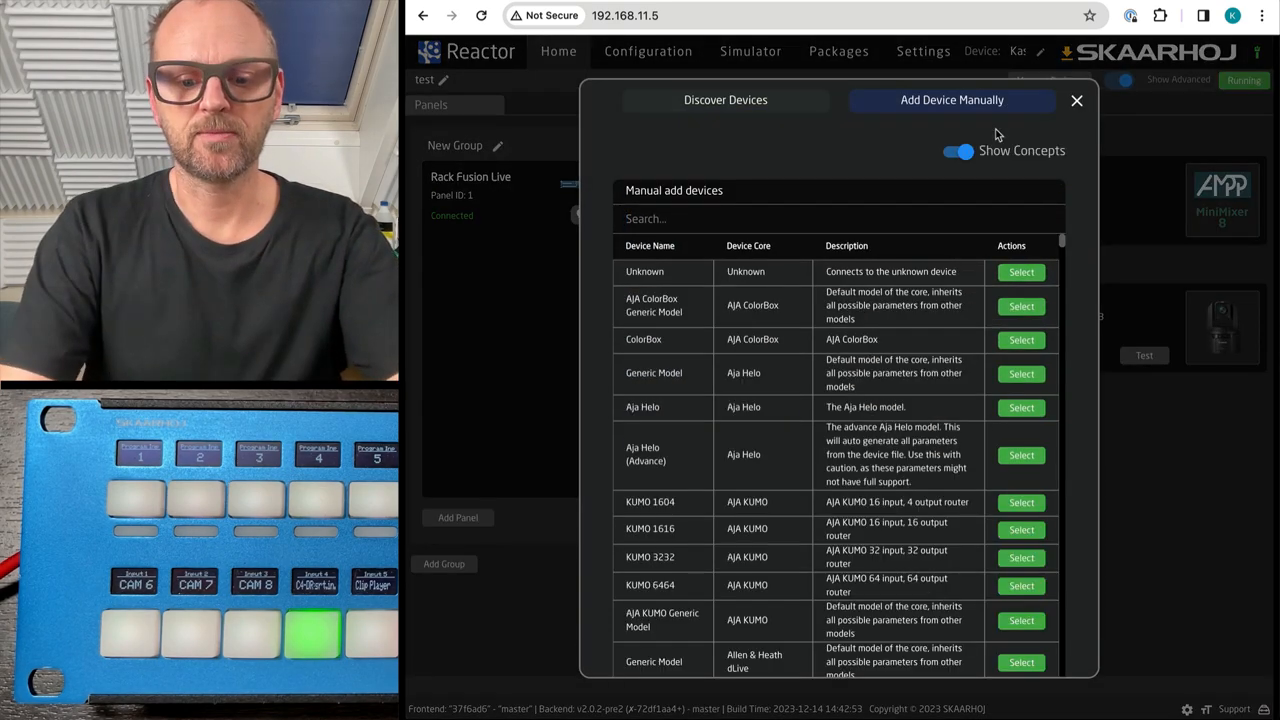
{"action": "type", "text": "ampp"}
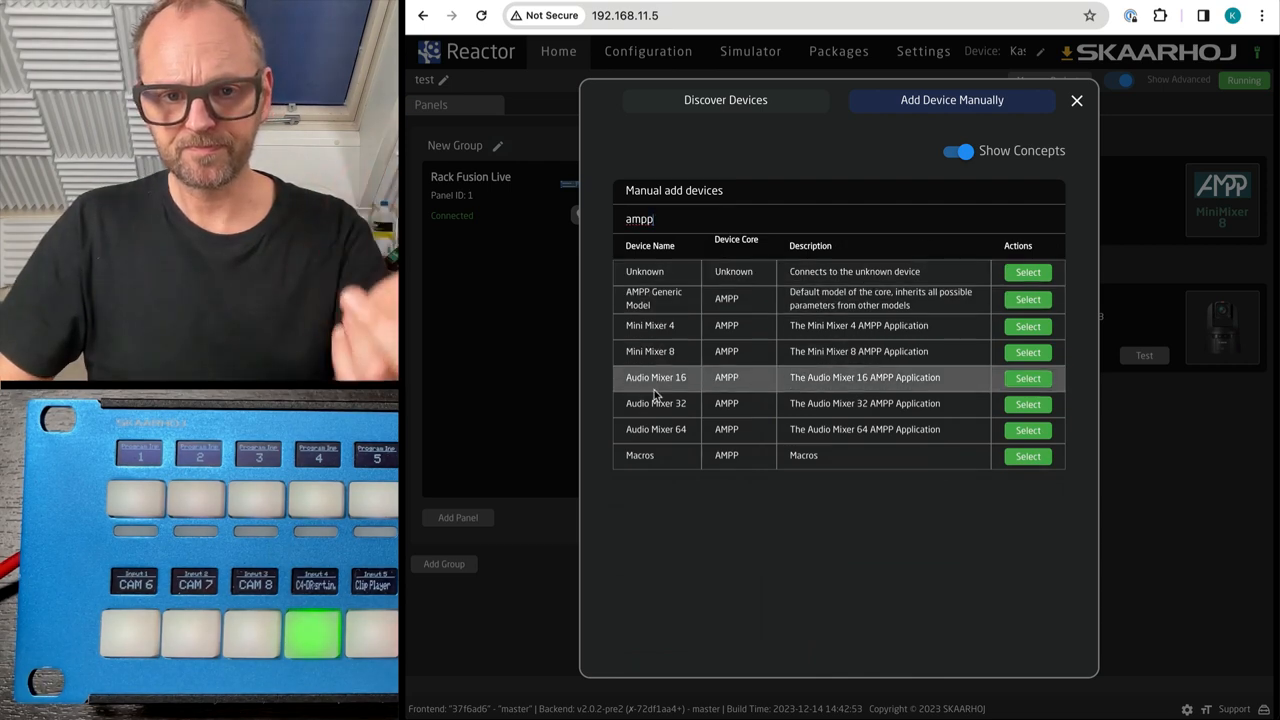
{"action": "left_click", "coordinate": [1027, 456]}
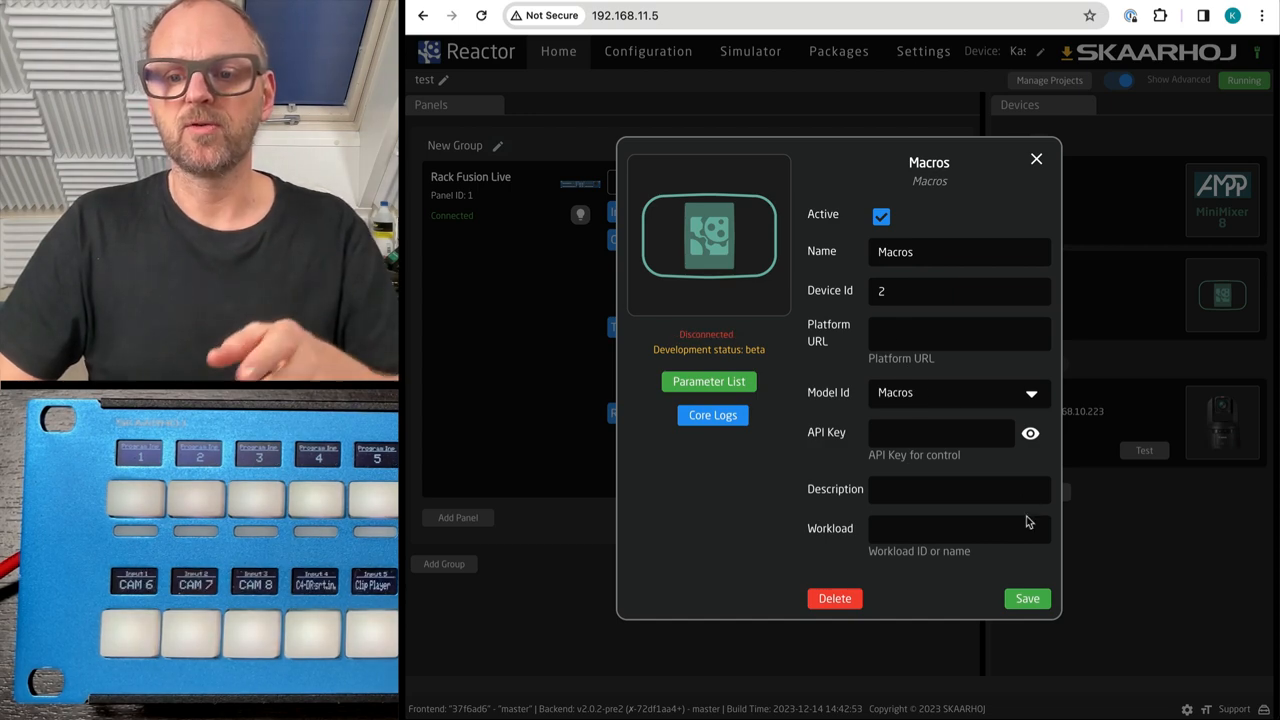
{"action": "left_click", "coordinate": [1036, 159]}
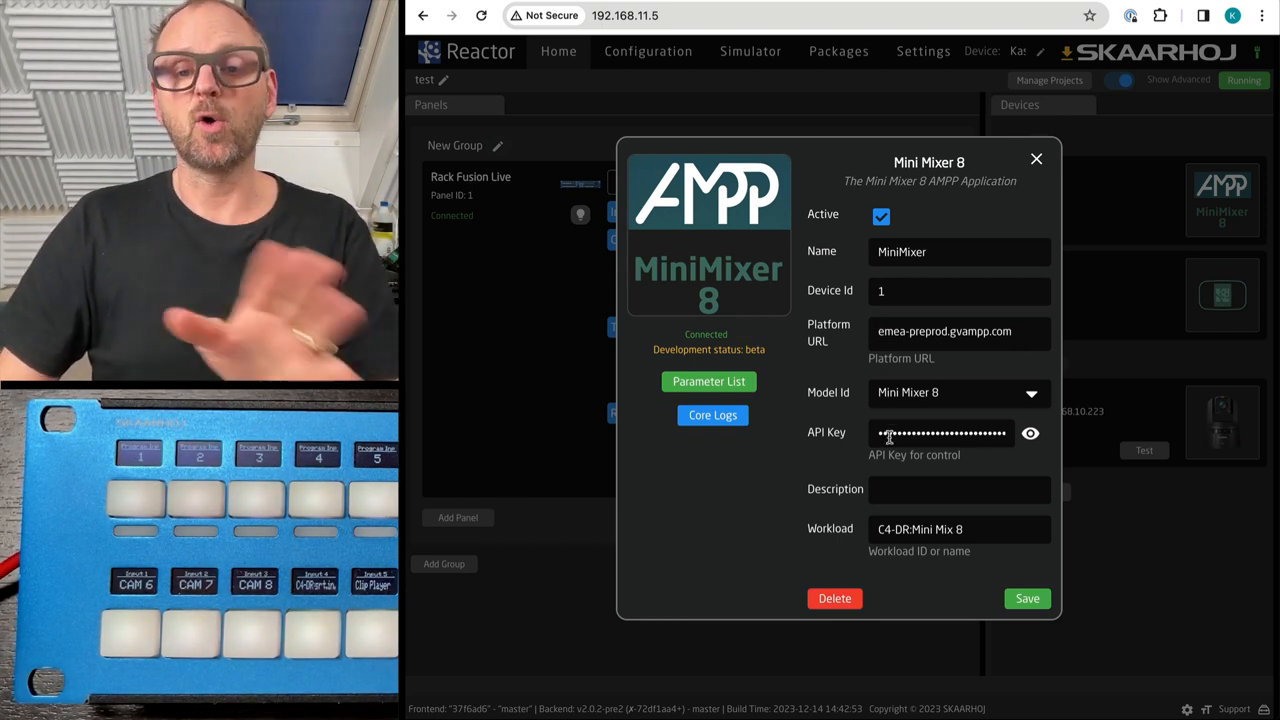
{"action": "mouse_move", "coordinate": [1080, 307]}
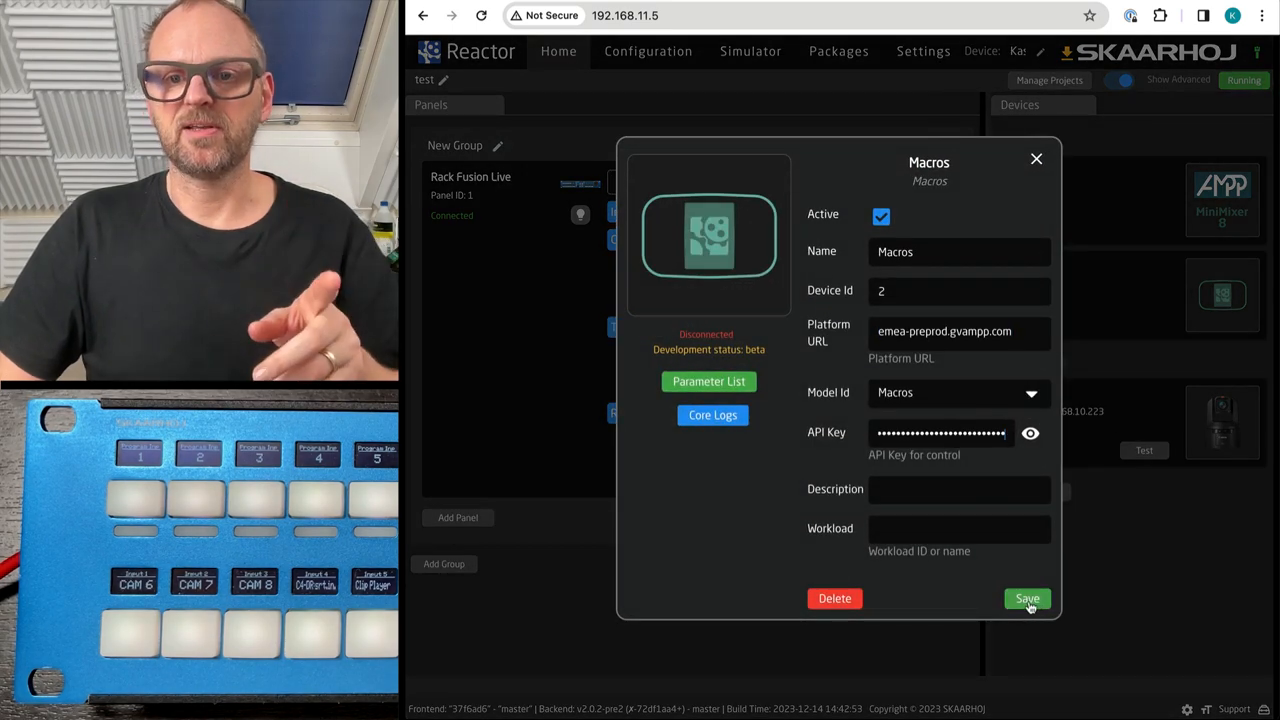
{"action": "left_click", "coordinate": [1026, 598]}
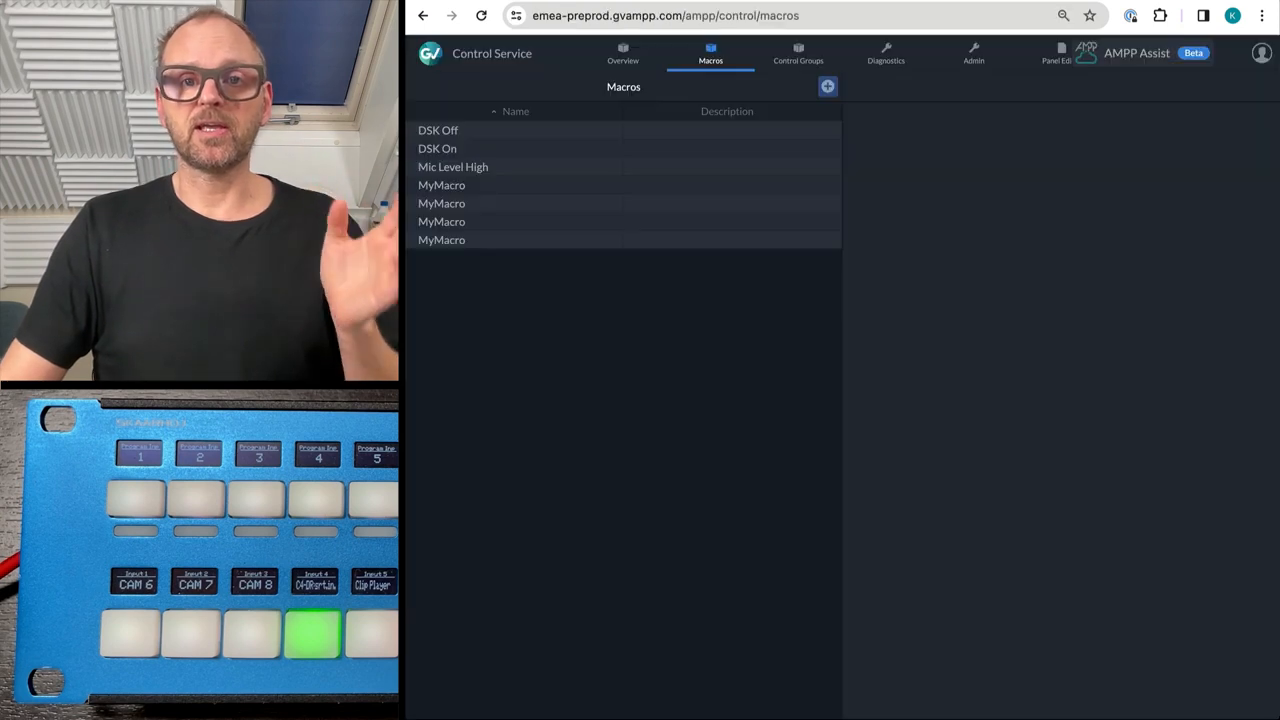
Execute the Mic Level High macro, then drag channel 1's fader back down
{"action": "left_click", "coordinate": [452, 167]}
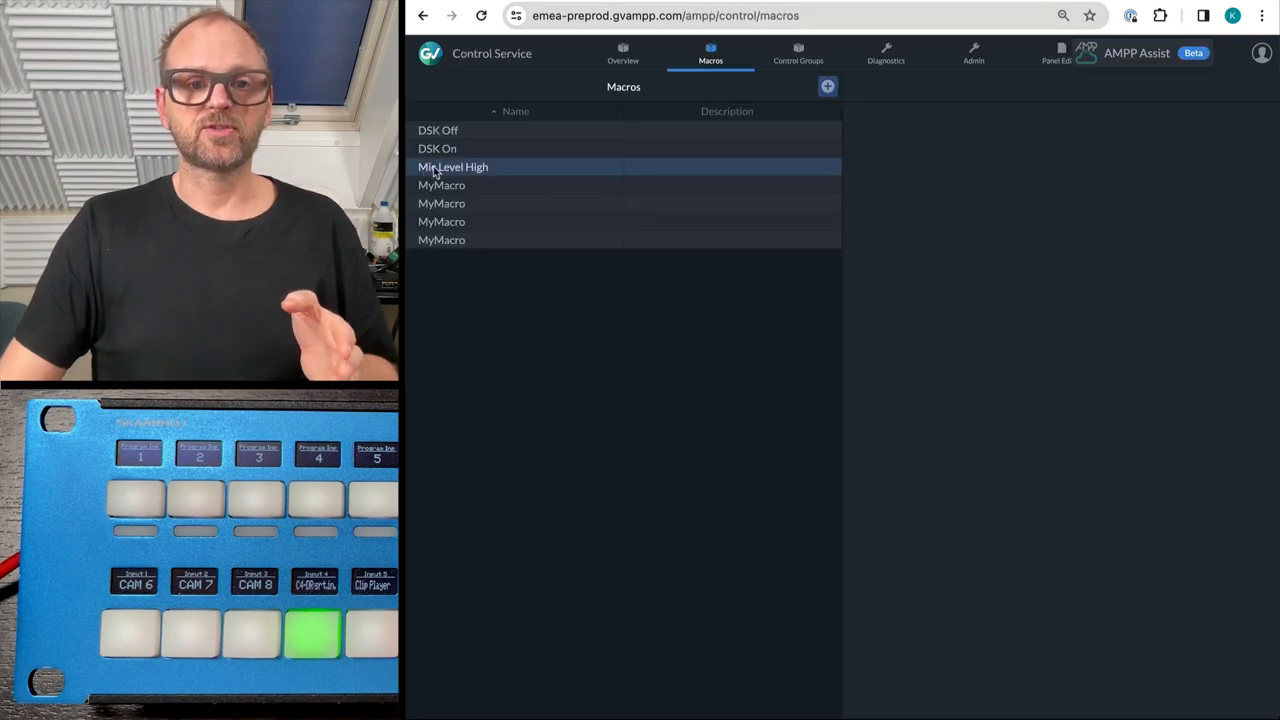
{"action": "right_click", "coordinate": [452, 167]}
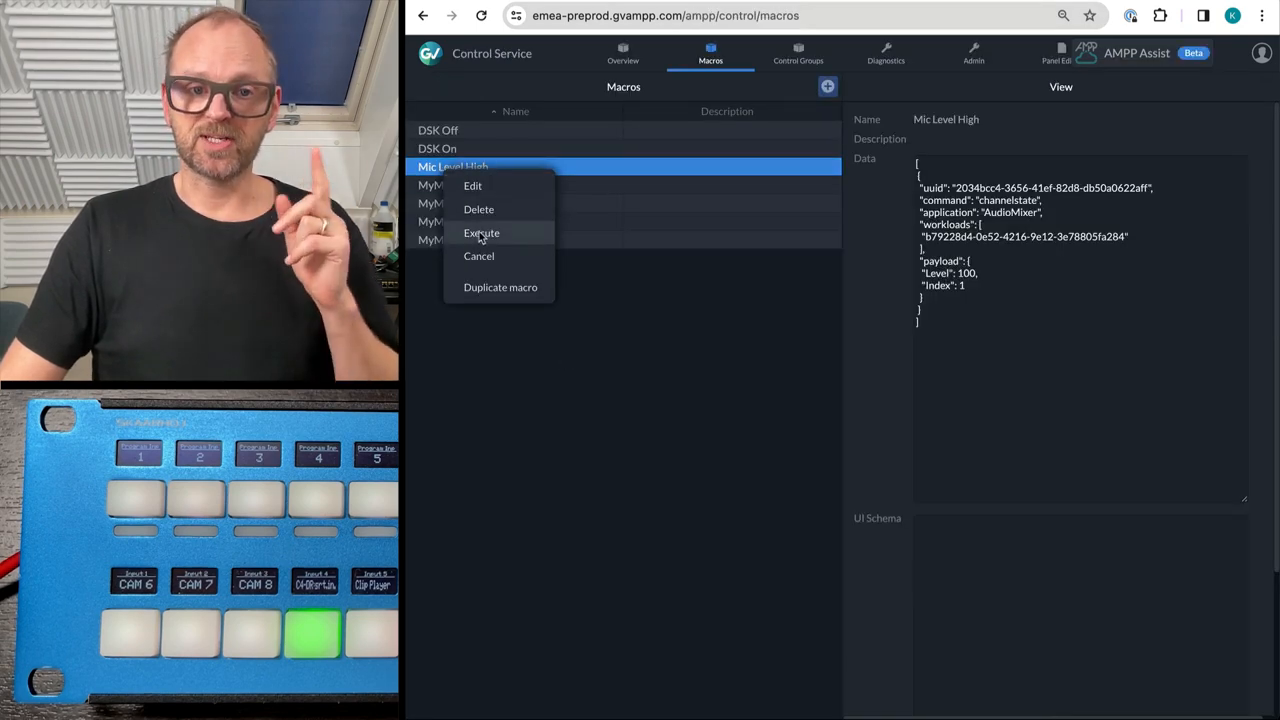
{"action": "left_click", "coordinate": [482, 233]}
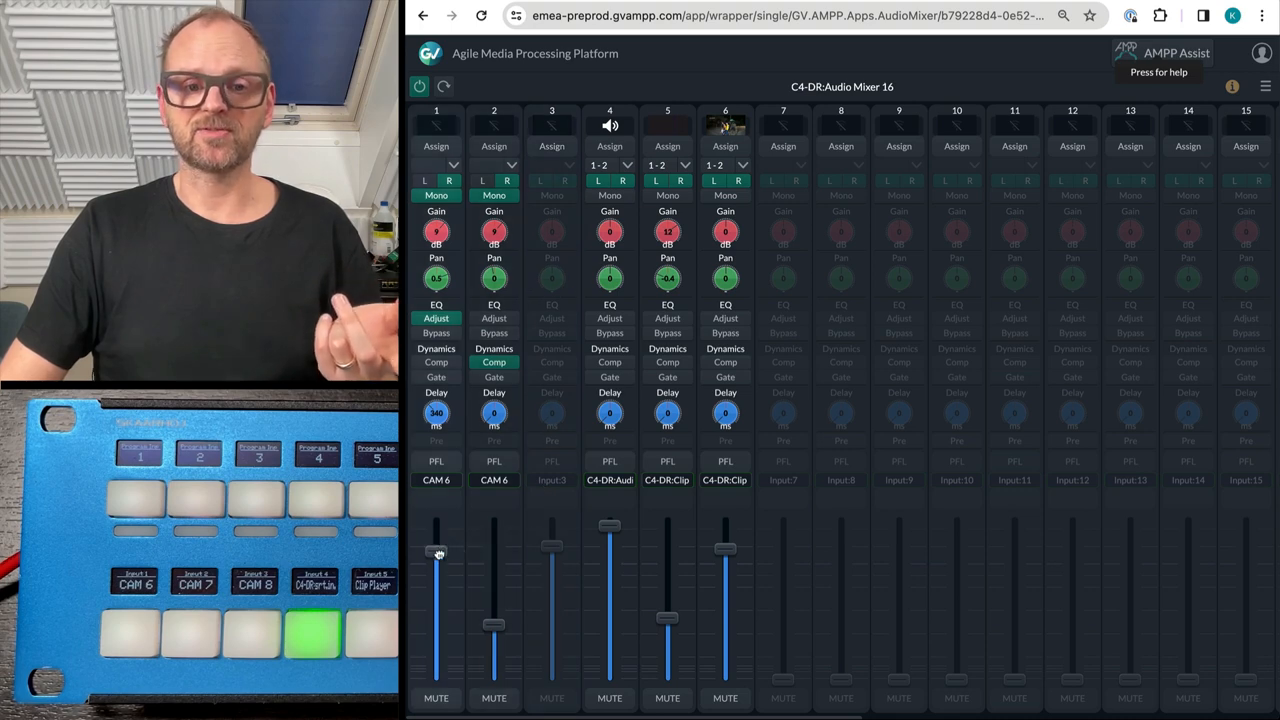
{"action": "left_click_drag", "start_coordinate": [436, 552], "coordinate": [436, 648]}
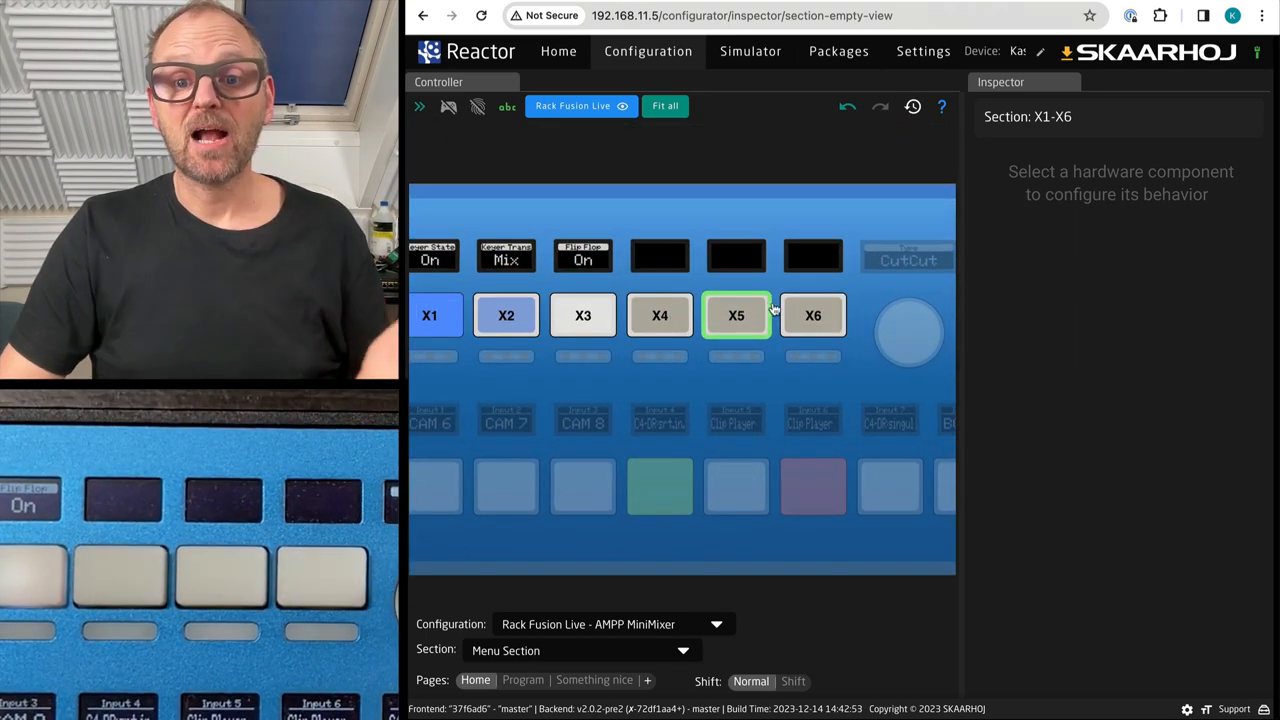
Give key X6 a Macros ID 2 Execute behavior with NameReference 'Mic Level High'
{"action": "left_click", "coordinate": [812, 315]}
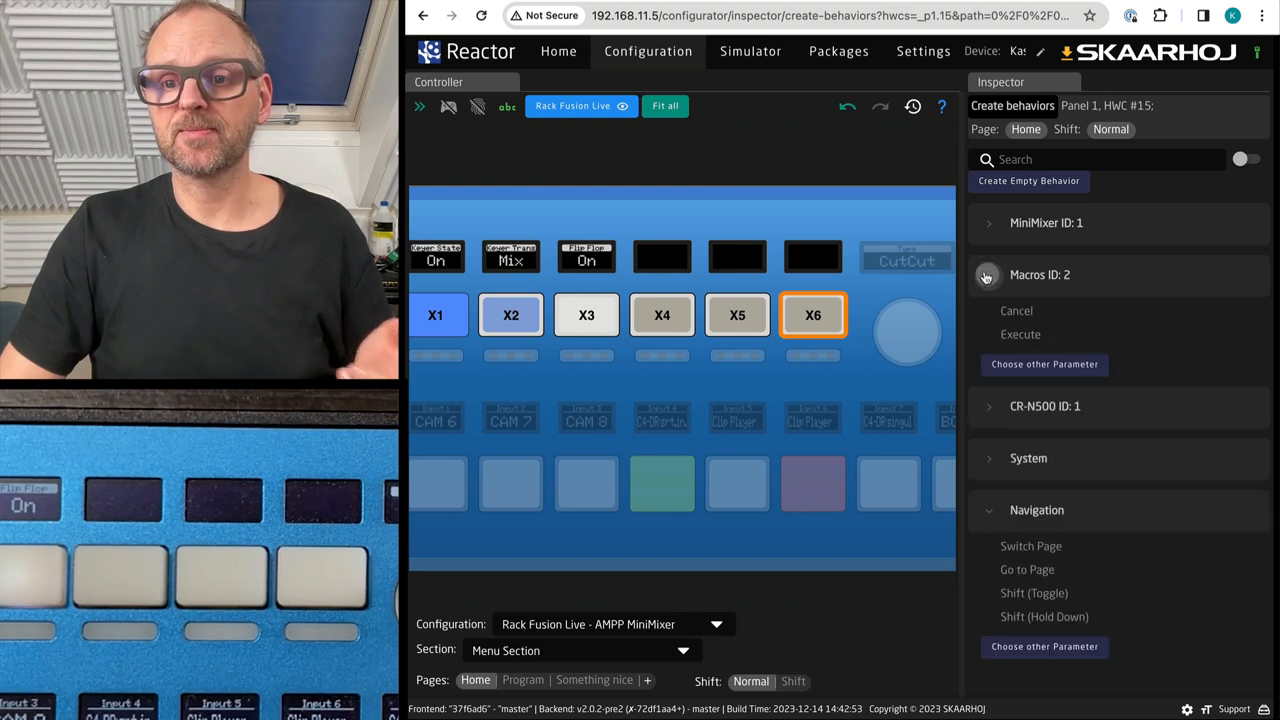
{"action": "left_click", "coordinate": [1020, 334]}
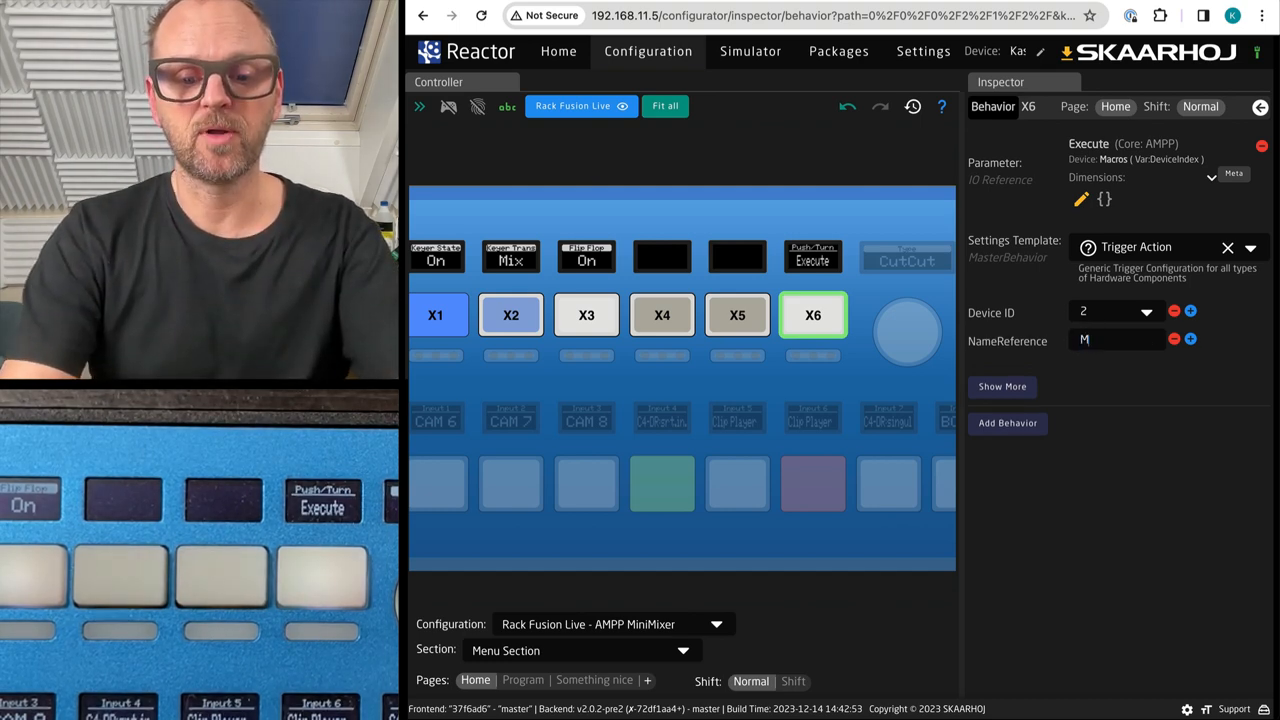
{"action": "type", "text": "Mic Level High"}
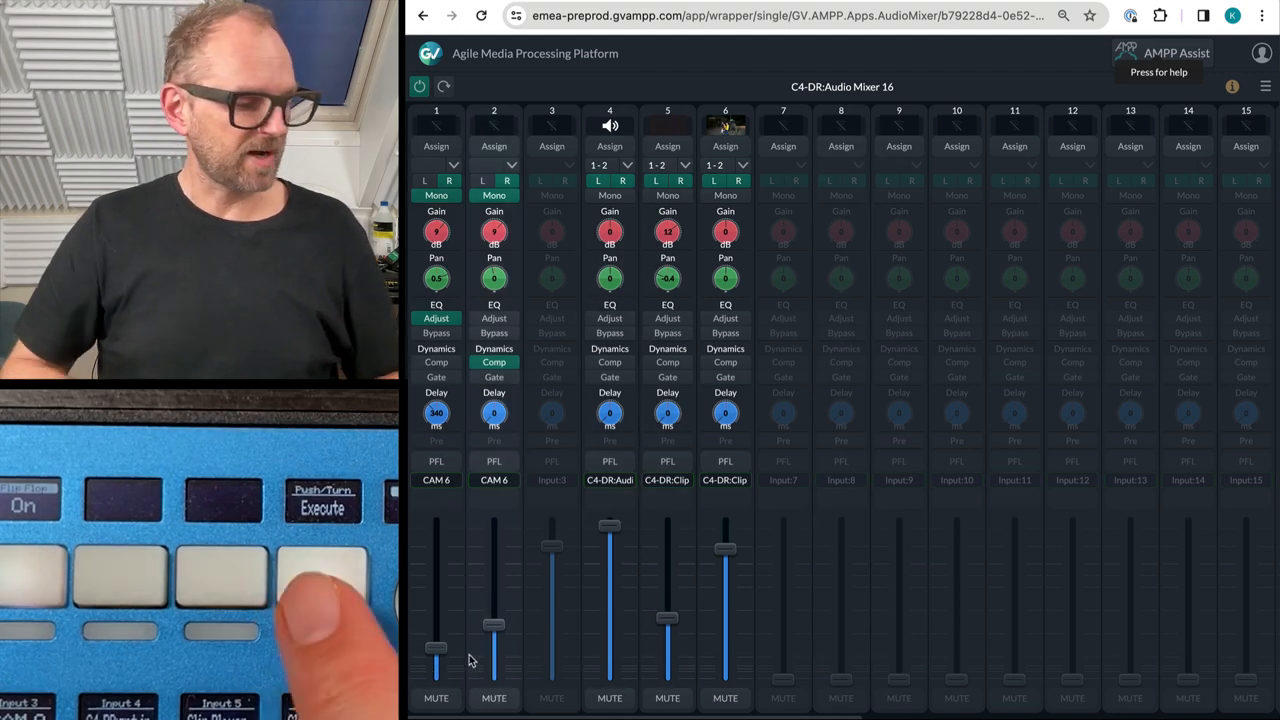
{"action": "left_click_drag", "start_coordinate": [435, 645], "coordinate": [435, 550]}
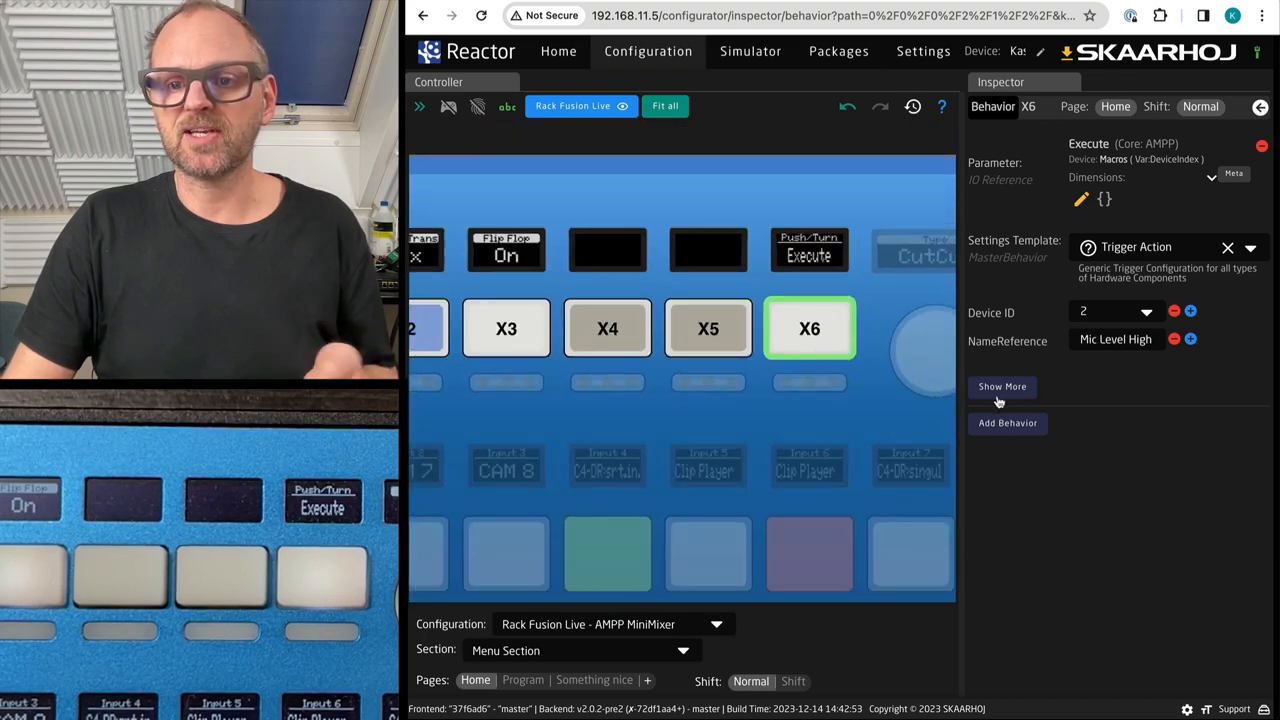
Set X6's Default Feedback Textline1 to the Mic Level High macro name reference
{"action": "left_click", "coordinate": [1001, 387]}
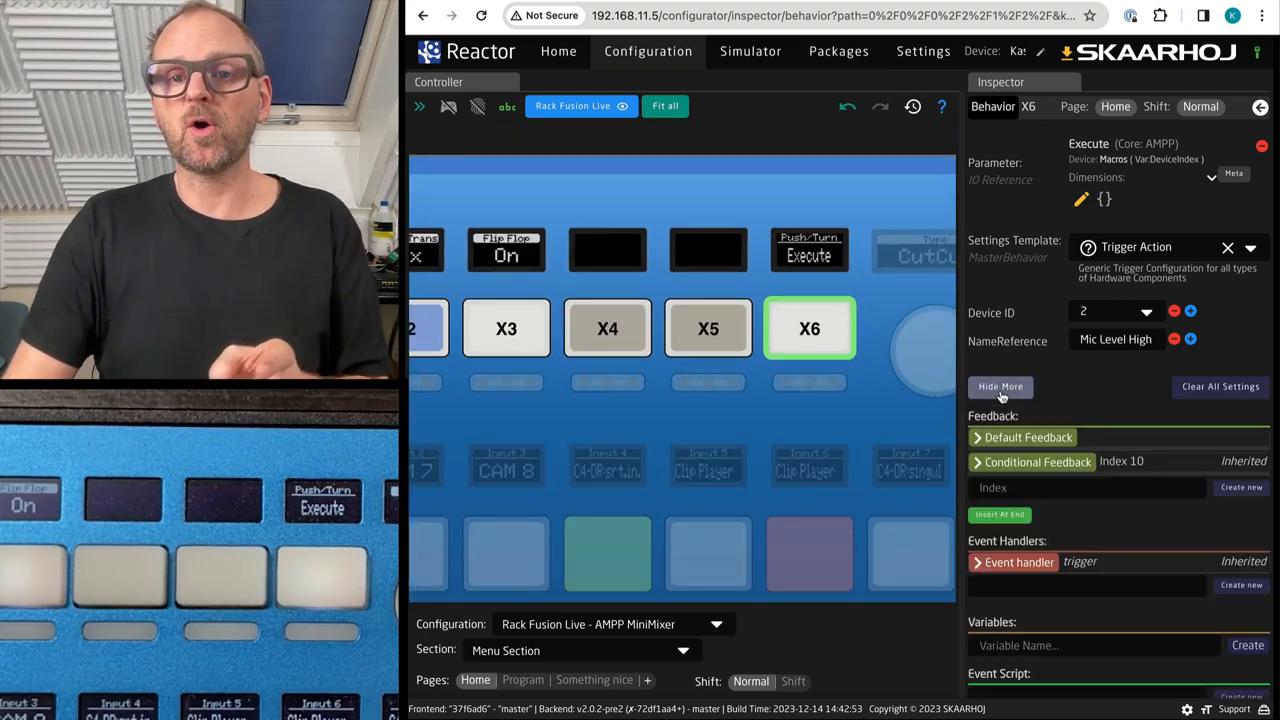
{"action": "left_click", "coordinate": [1031, 437]}
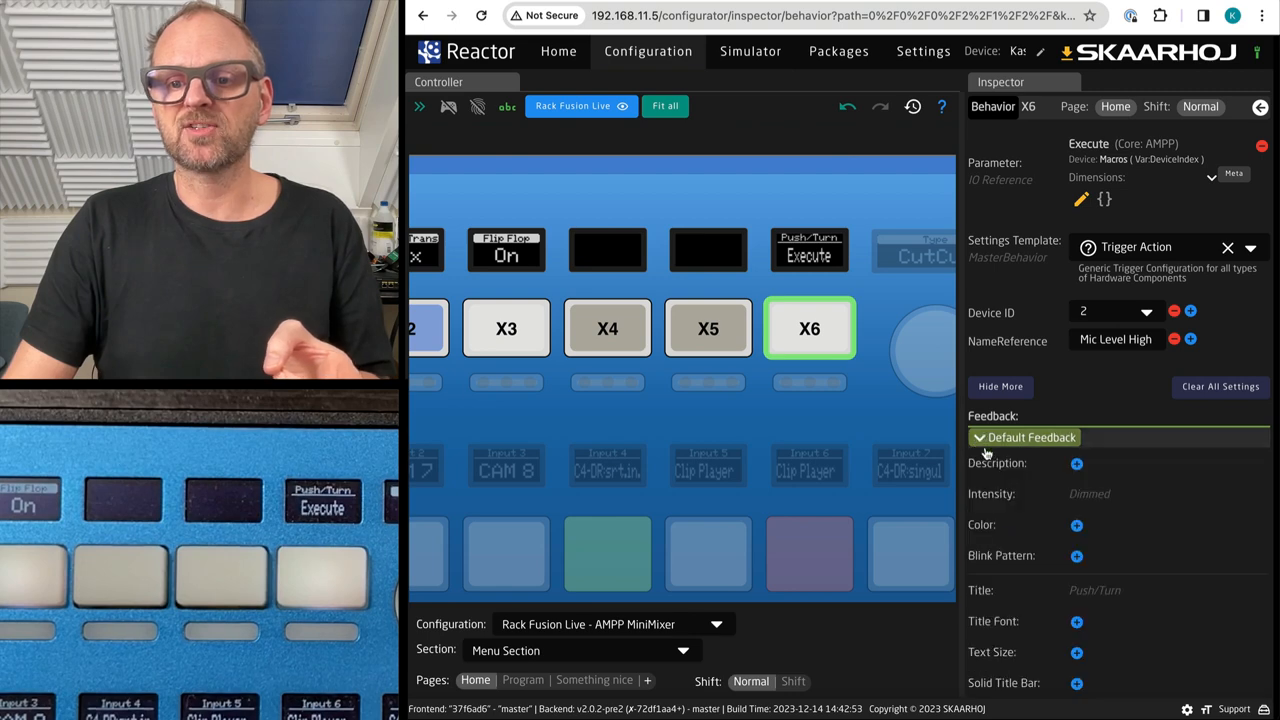
{"action": "scroll", "scroll_direction": "down", "scroll_amount": 3}
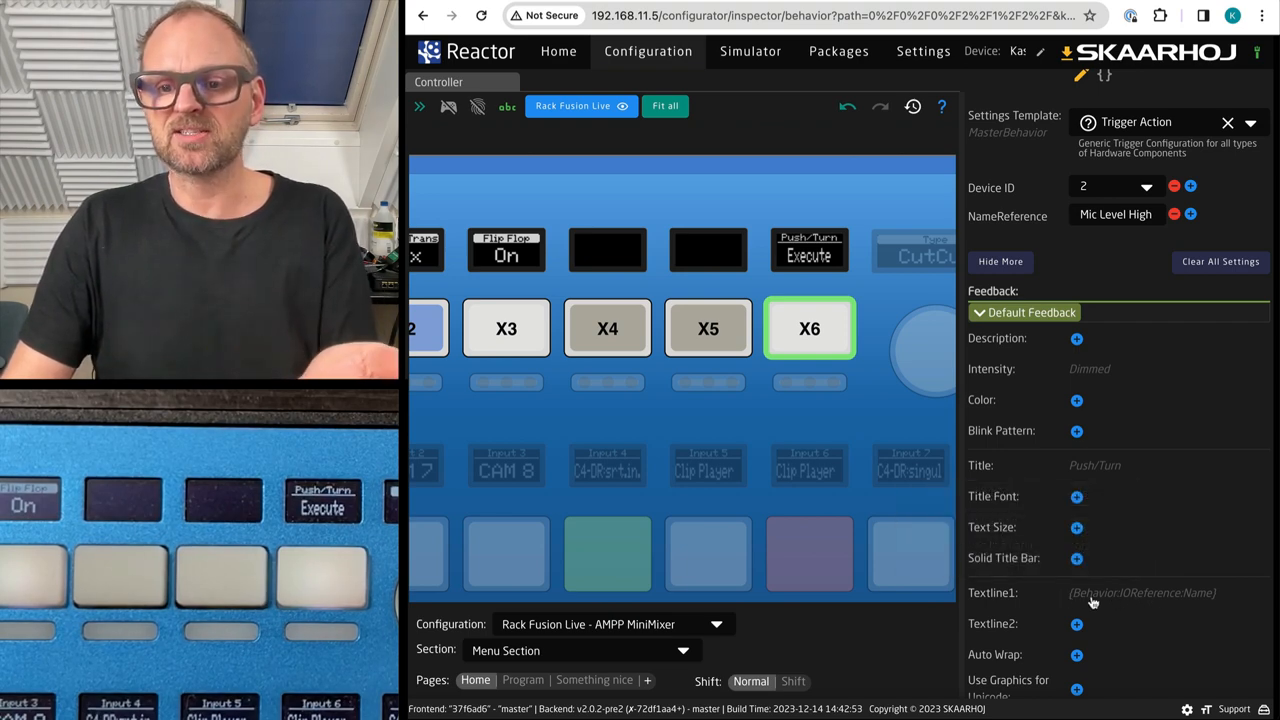
{"action": "left_click", "coordinate": [1143, 592]}
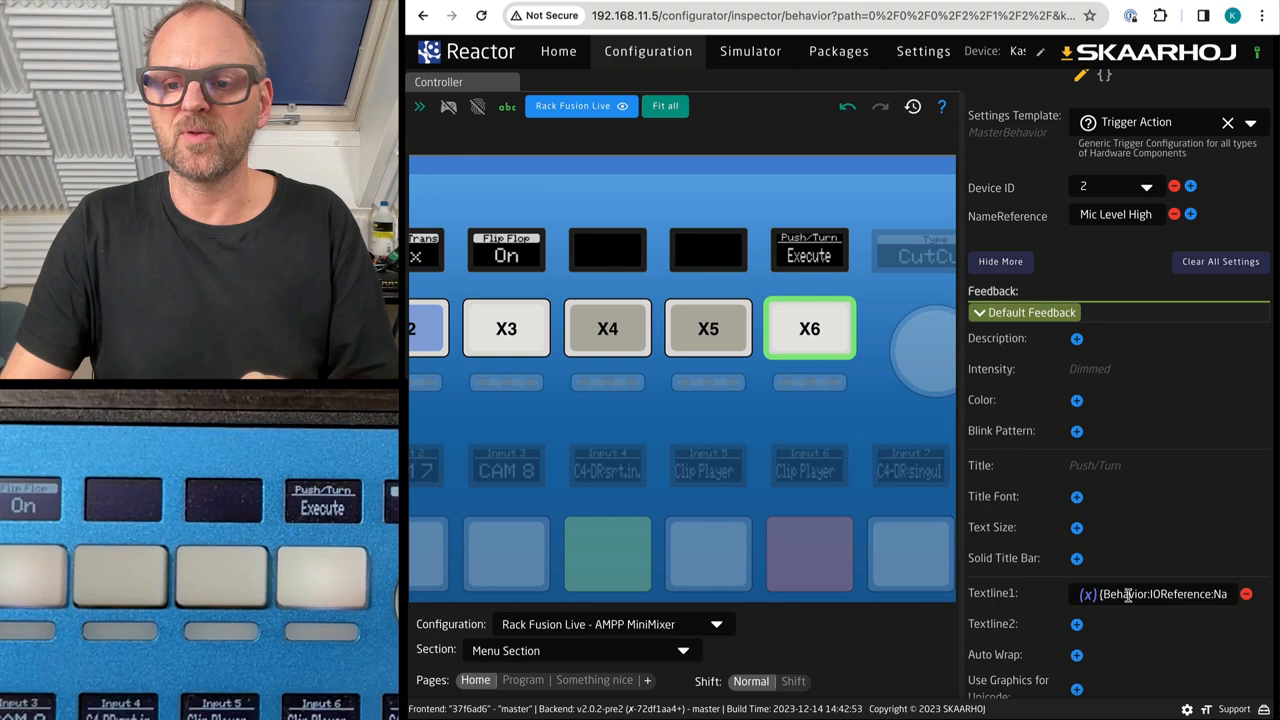
{"action": "double_click", "coordinate": [1160, 594]}
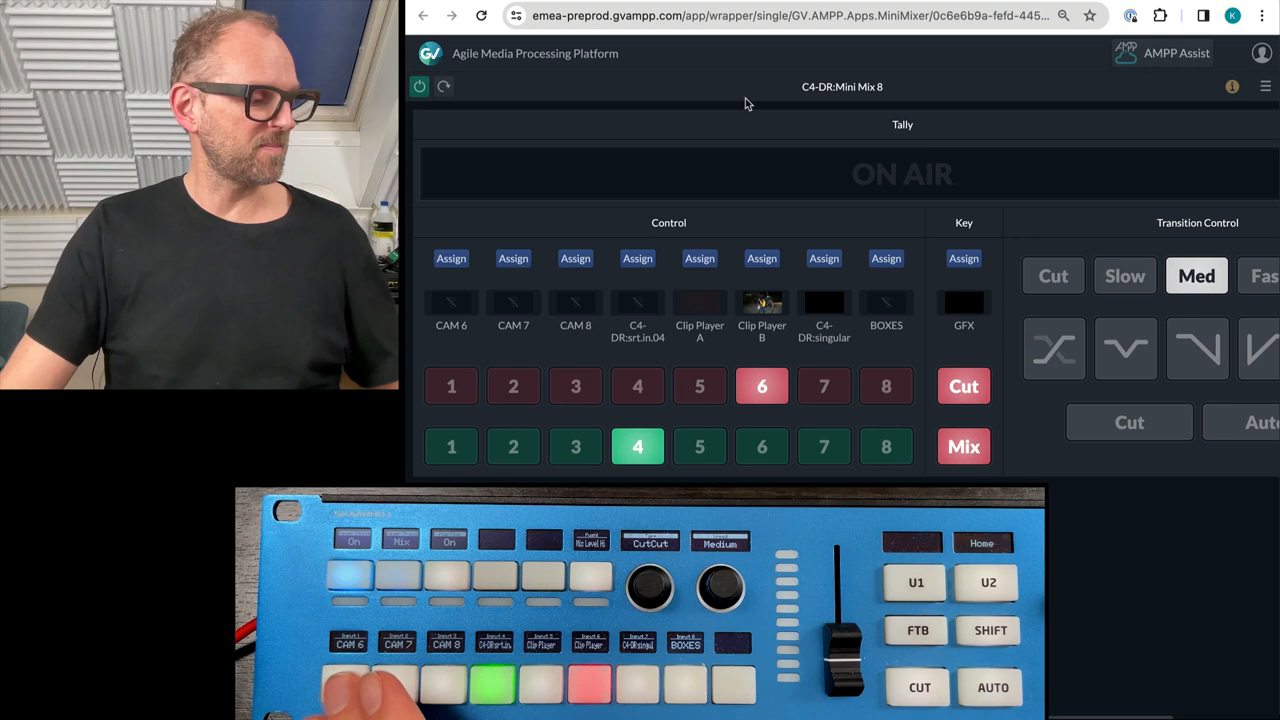
Switch back to the Reactor tab showing key X6's behavior inspector
{"action": "left_click", "coordinate": [575, 446]}
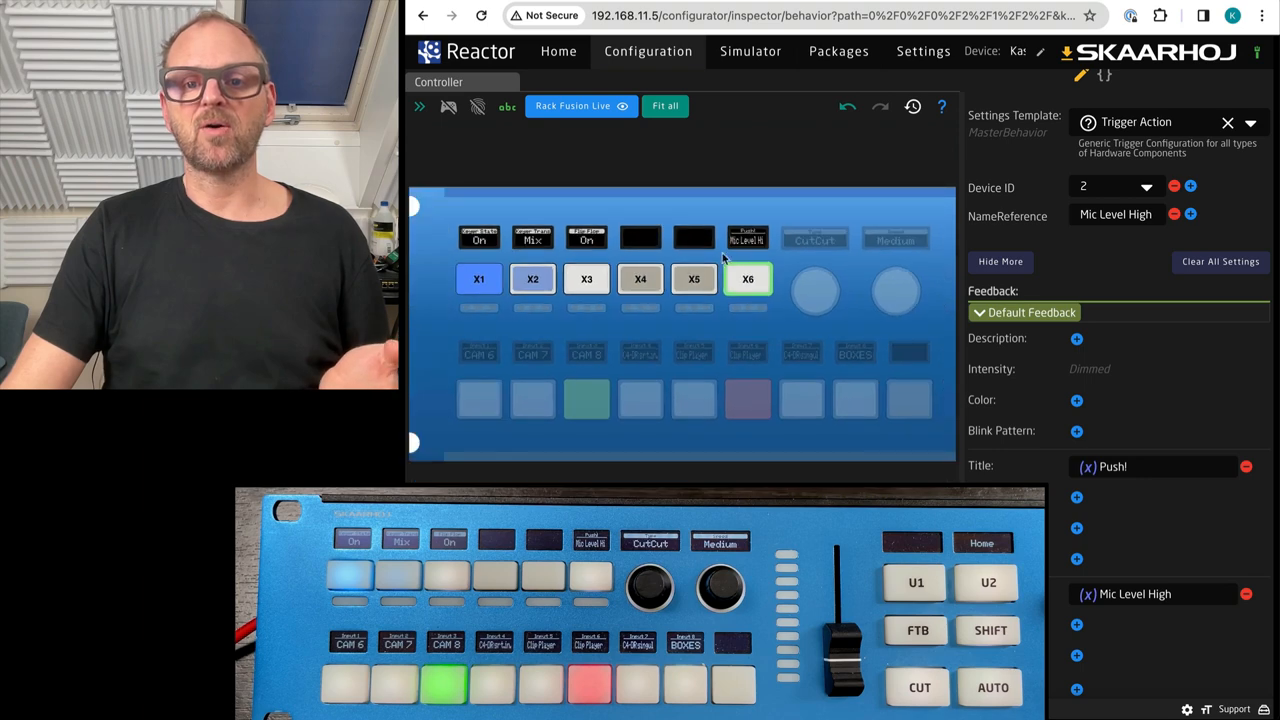
{"action": "mouse_move", "coordinate": [748, 318]}
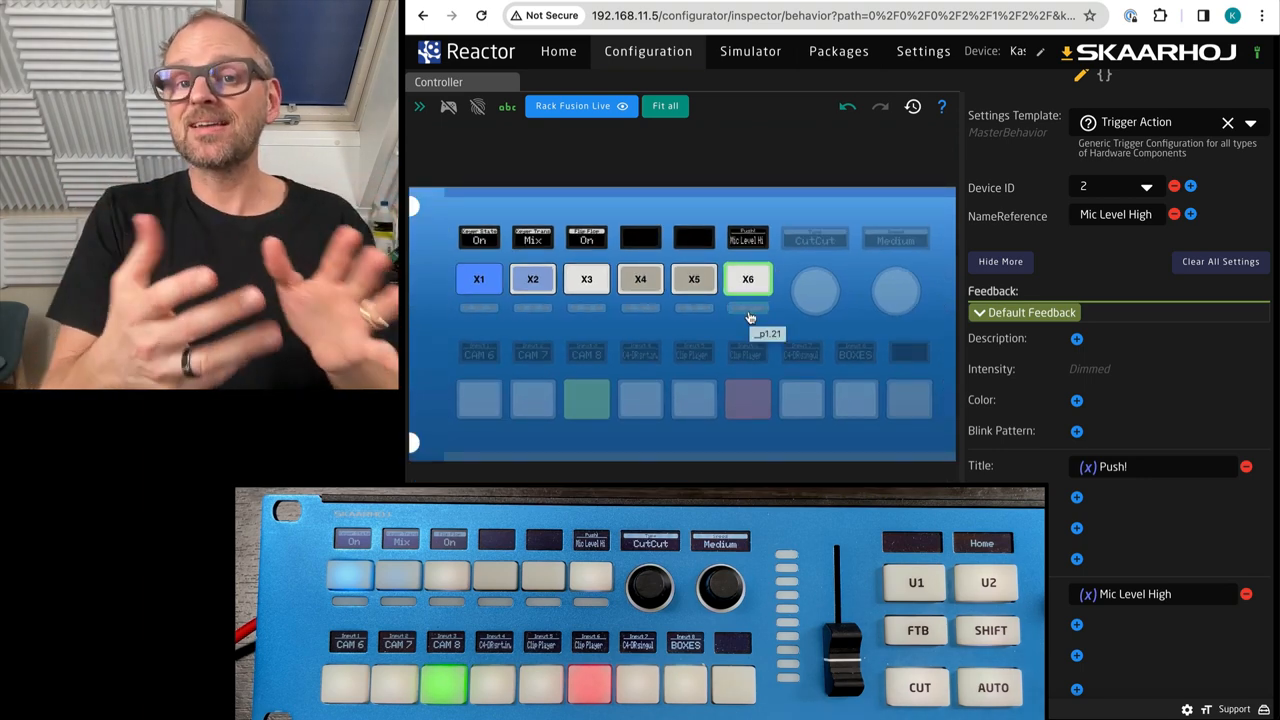